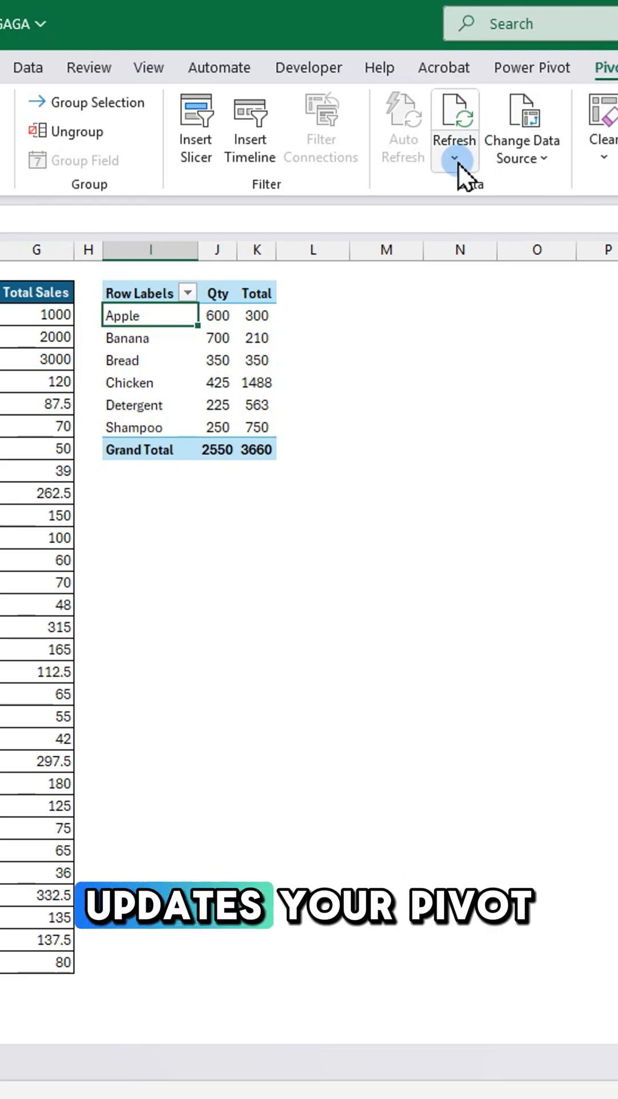
# Insert a PivotTable from the Source table onto the existing worksheet at cell I2
pyautogui.click(453, 119)
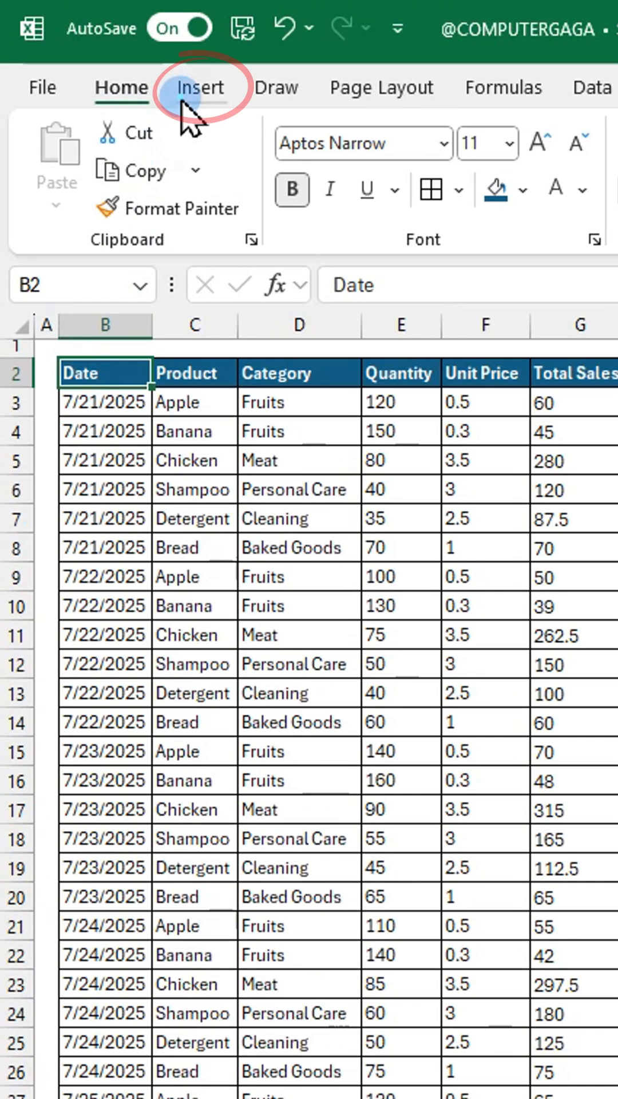
pyautogui.click(66, 154)
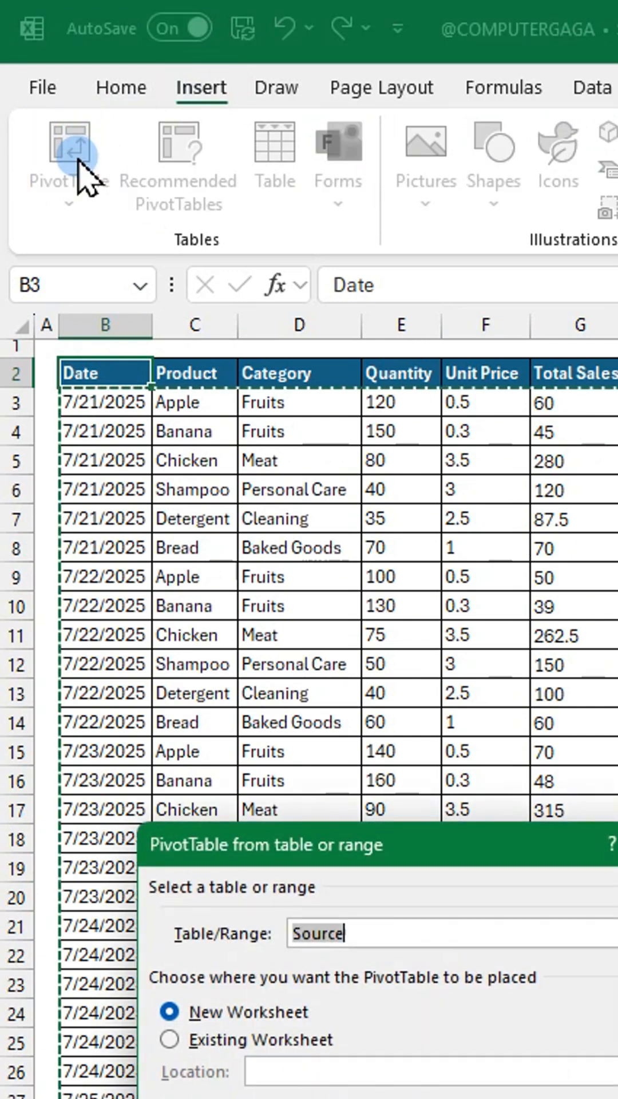
pyautogui.click(135, 833)
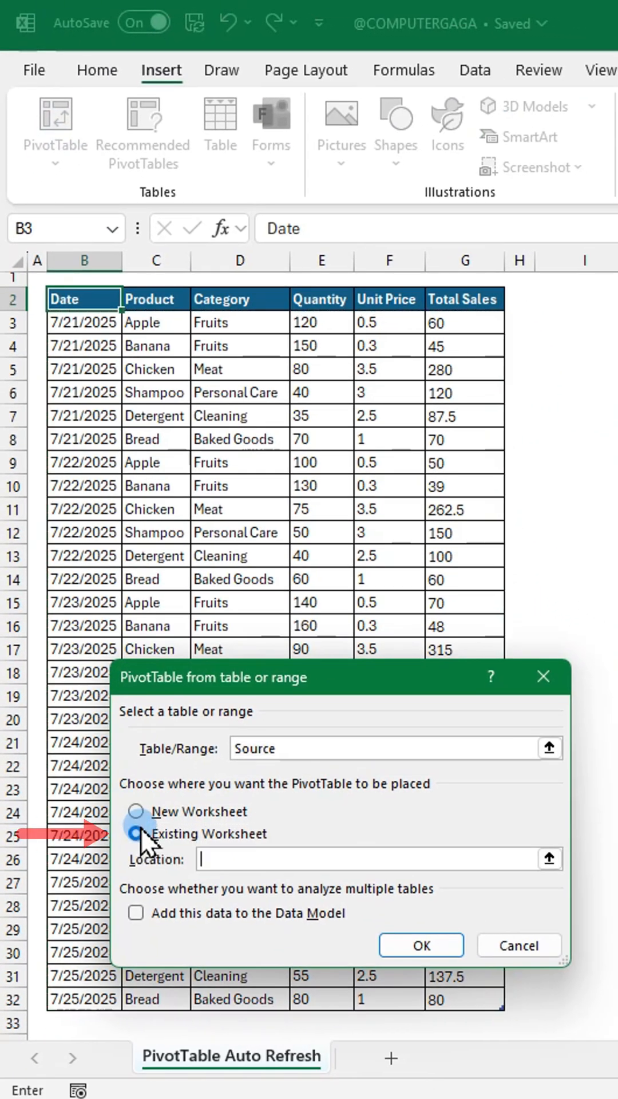
pyautogui.click(135, 834)
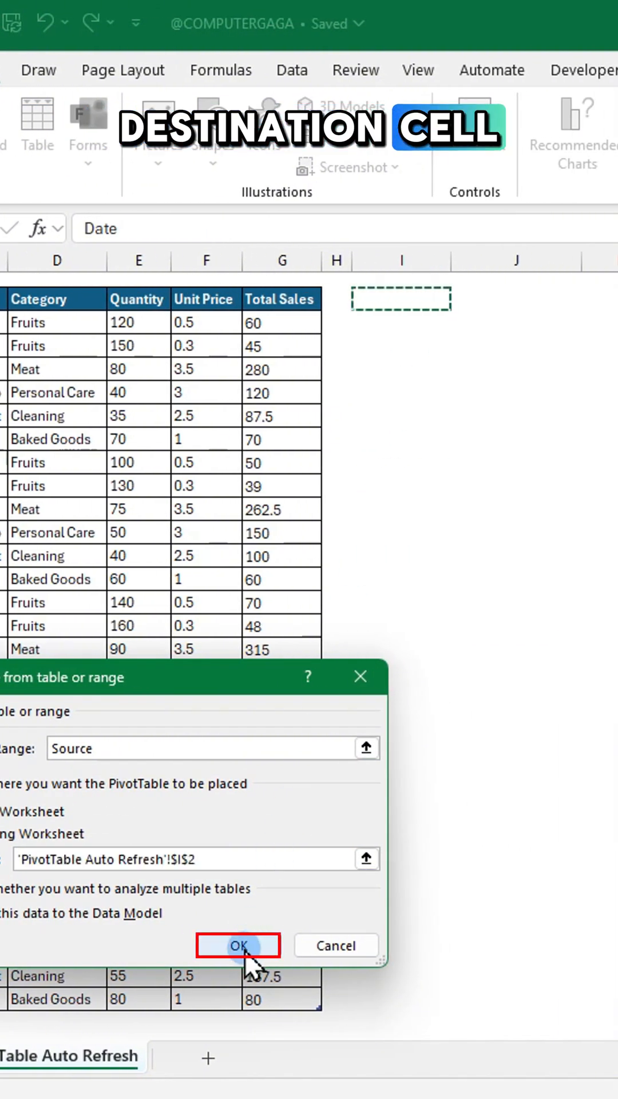
pyautogui.click(237, 944)
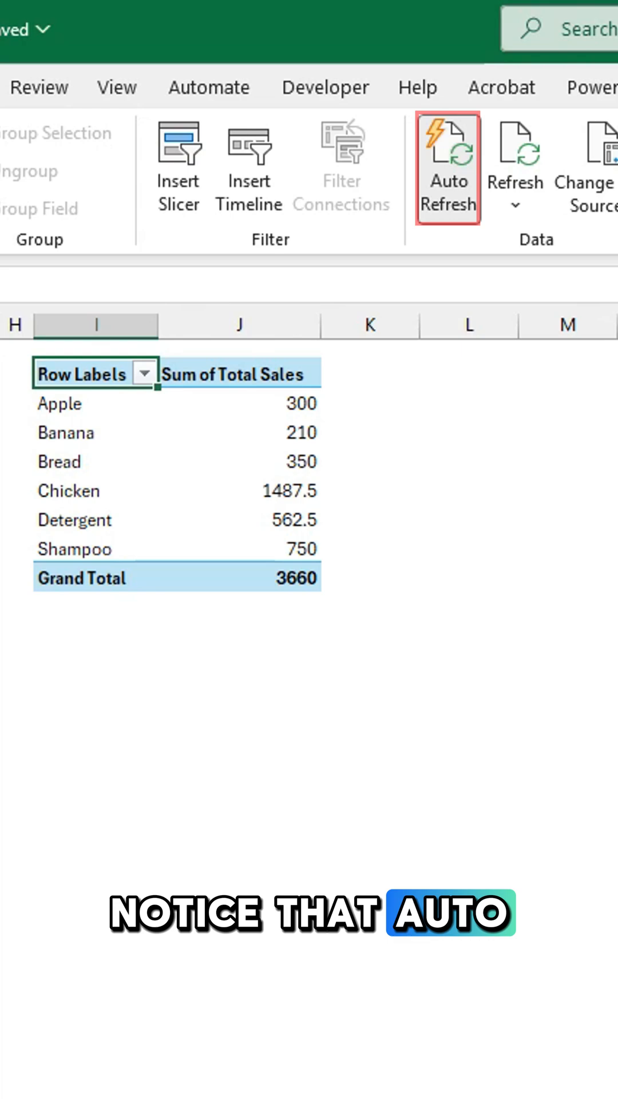
pyautogui.moveTo(447, 175)
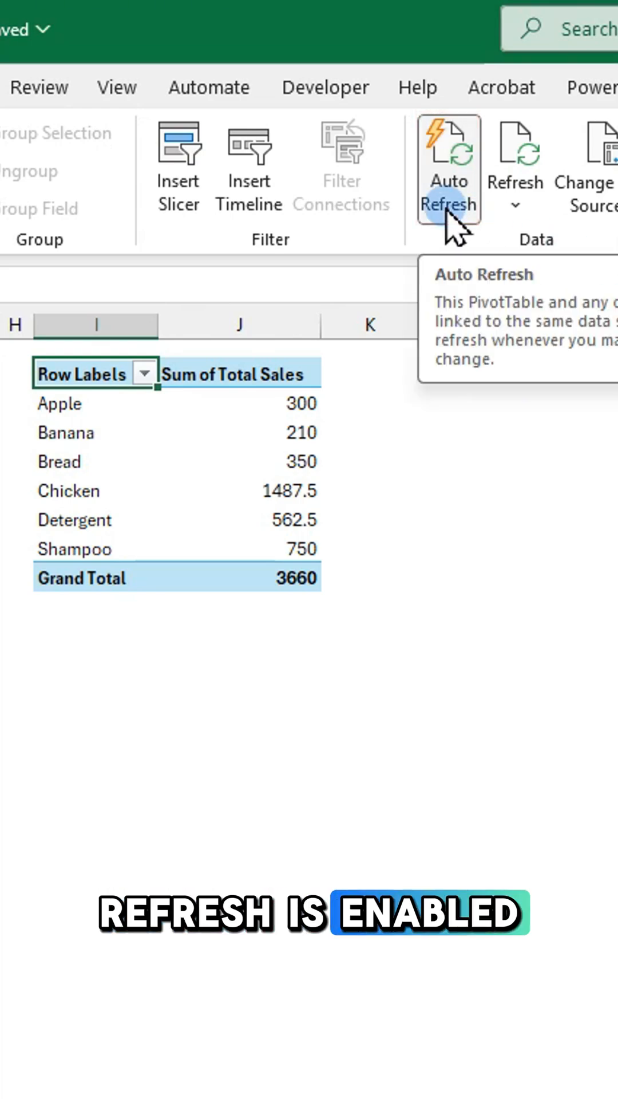